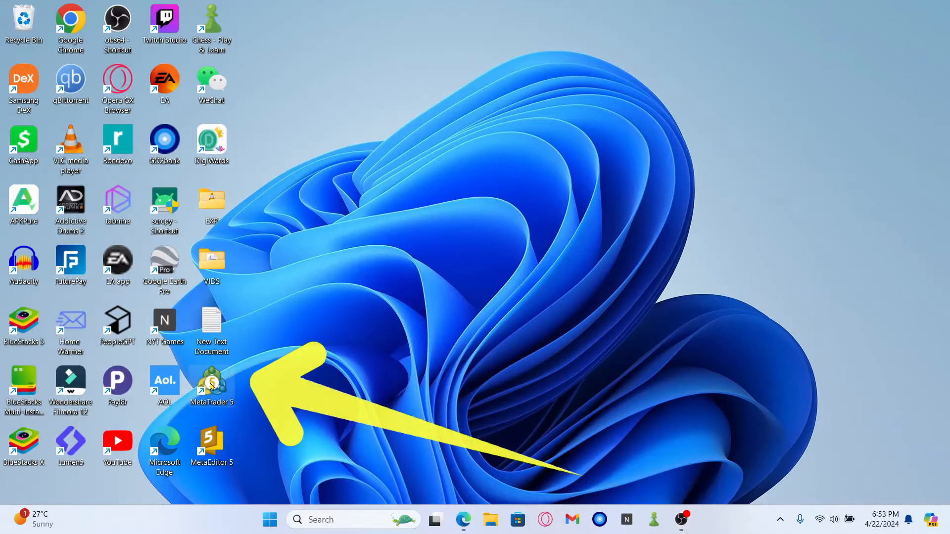
Step: Launch MetaTrader 5 from its desktop shortcut, opening the demo account with four currency charts
double_click(211, 382)
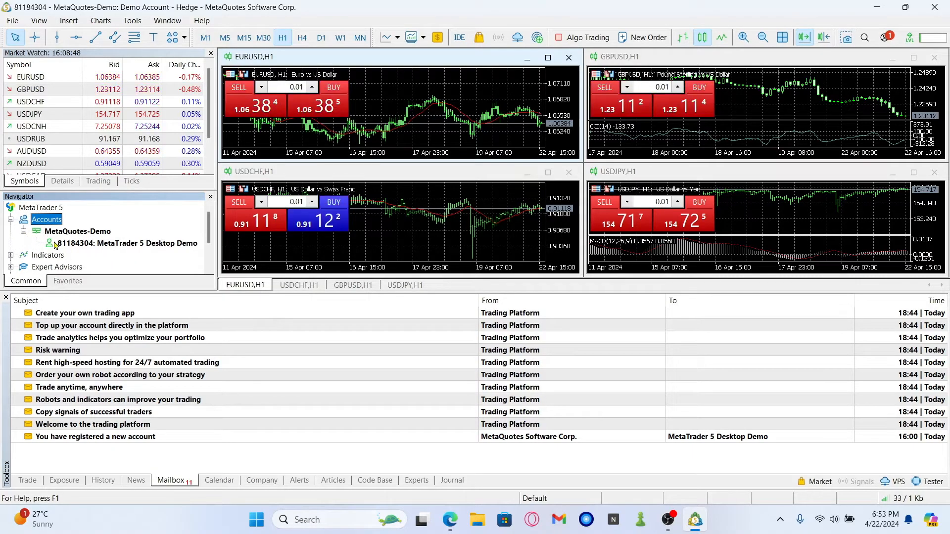
left_click(128, 243)
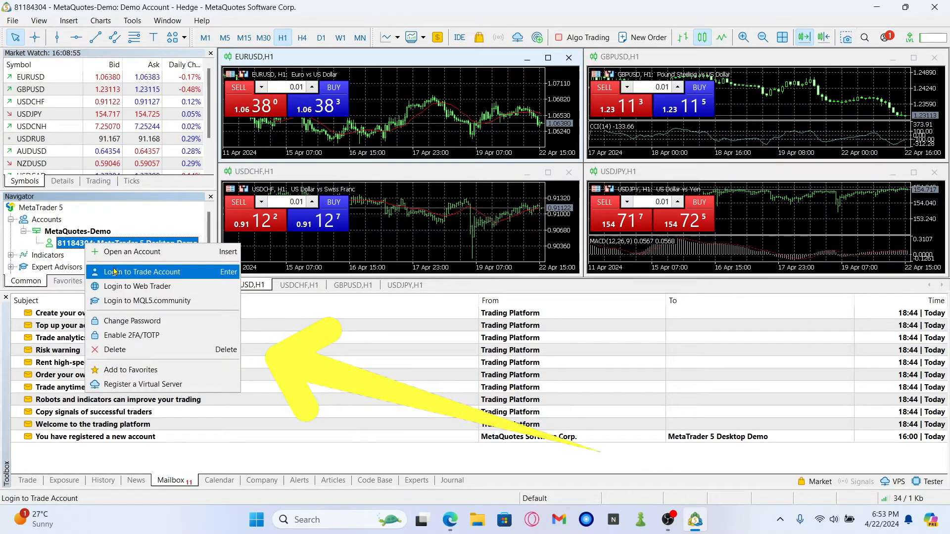
mouse_move(143, 349)
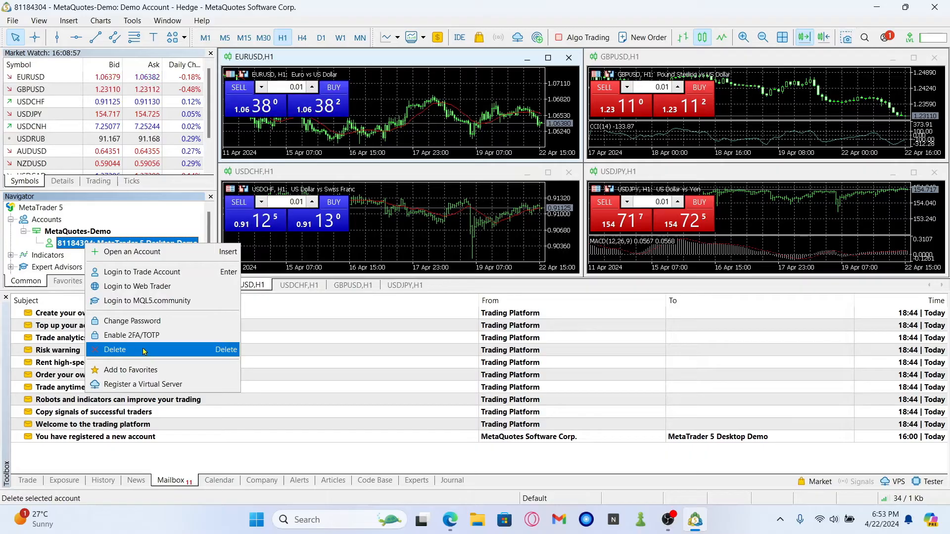
mouse_move(154, 353)
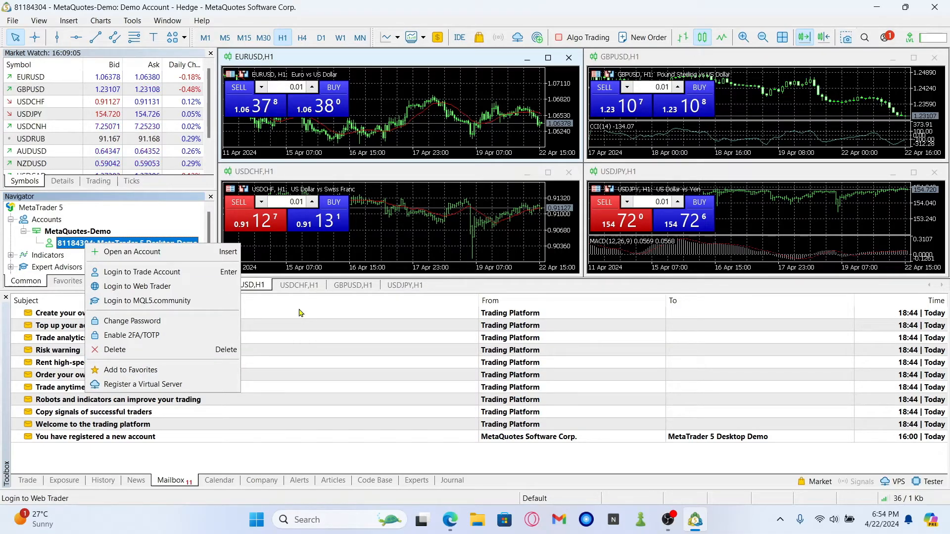
mouse_move(285, 308)
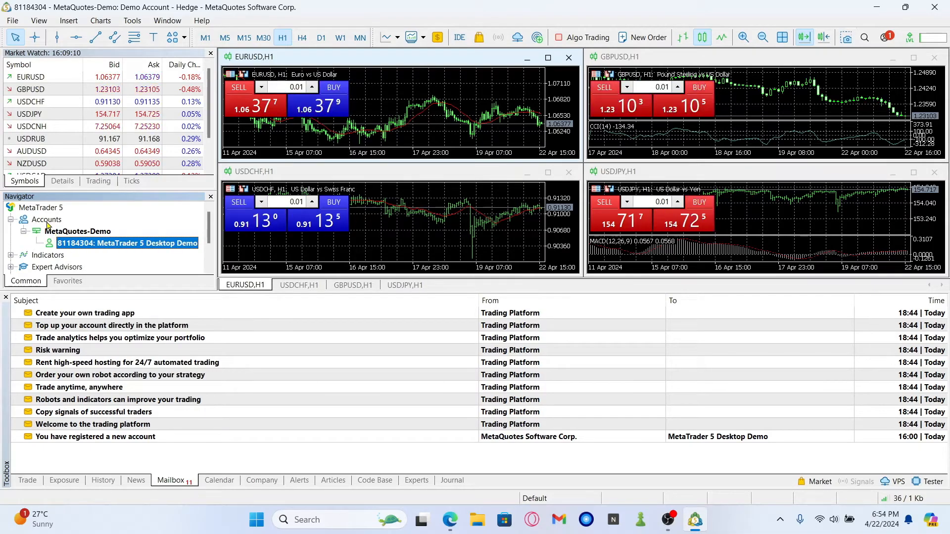
right_click(47, 220)
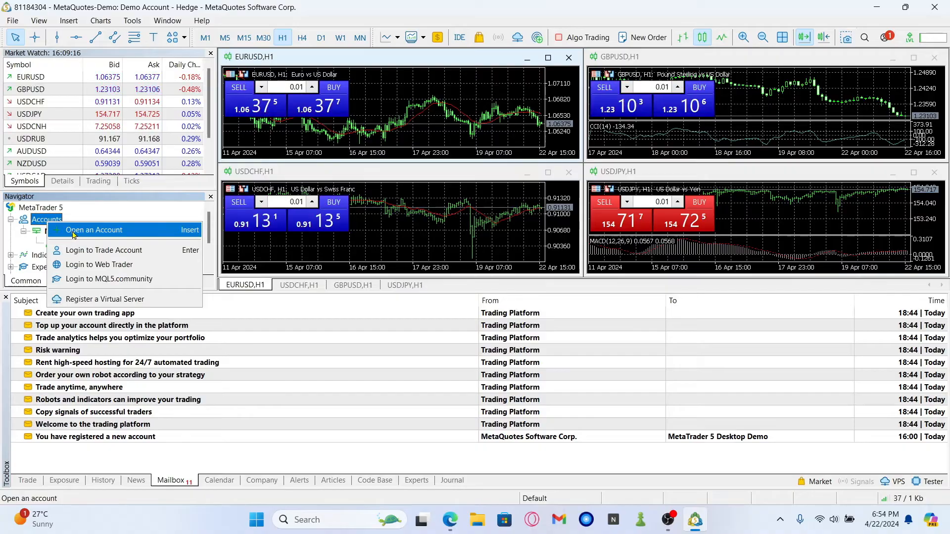
mouse_move(103, 250)
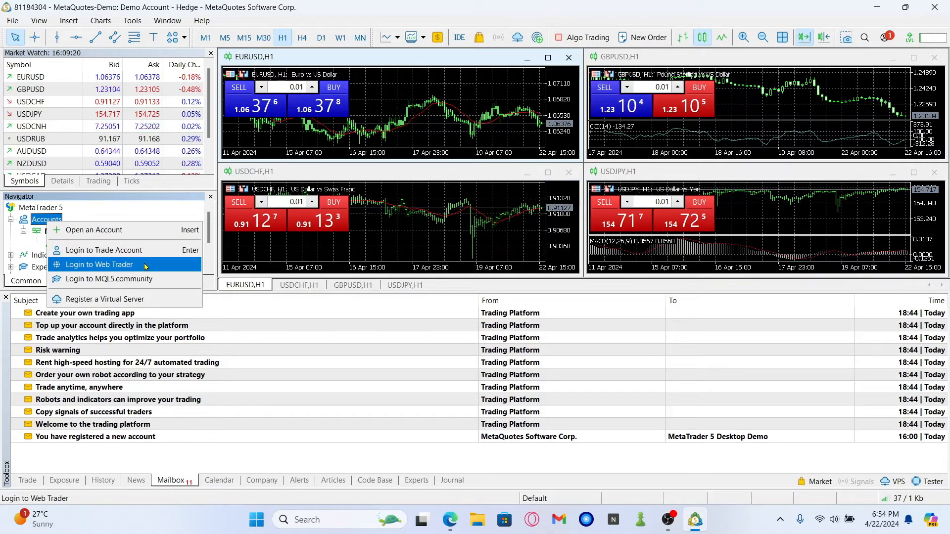
mouse_move(127, 279)
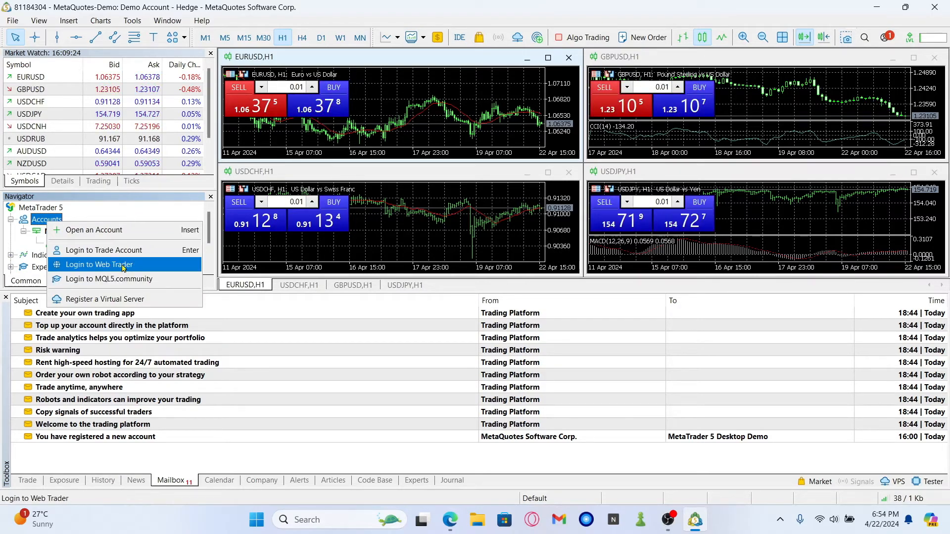
left_click(127, 217)
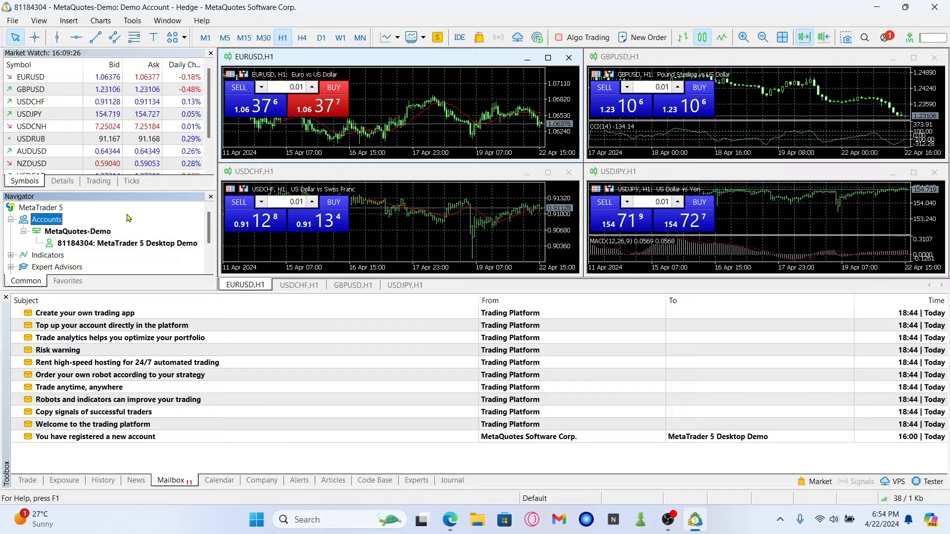